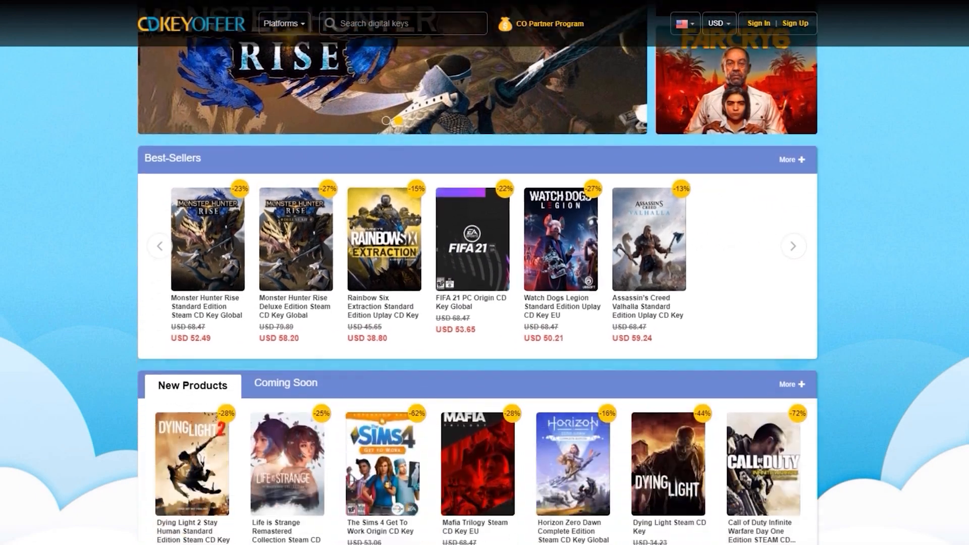
Find a Windows 10 Pro key on the store and order it with promotion code 20.
text(windows 10)
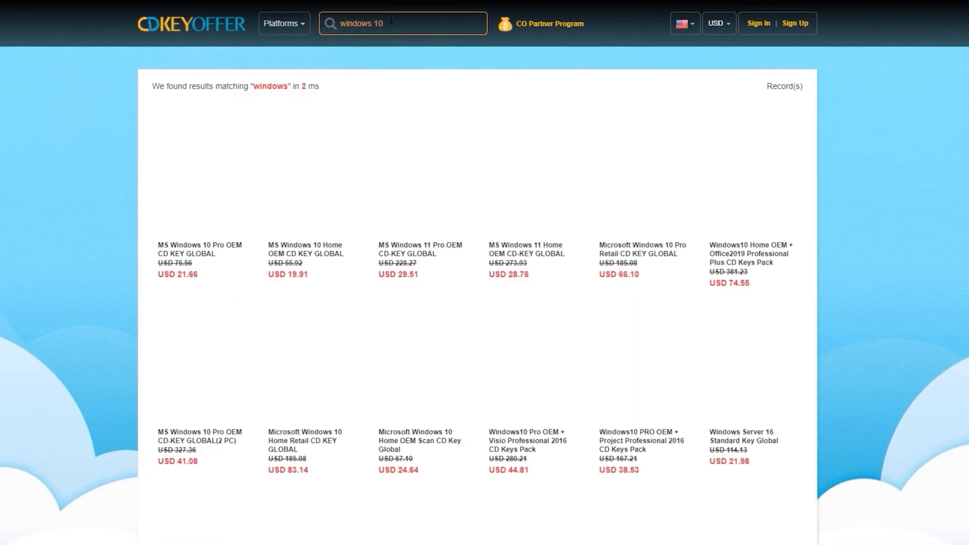
click(199, 249)
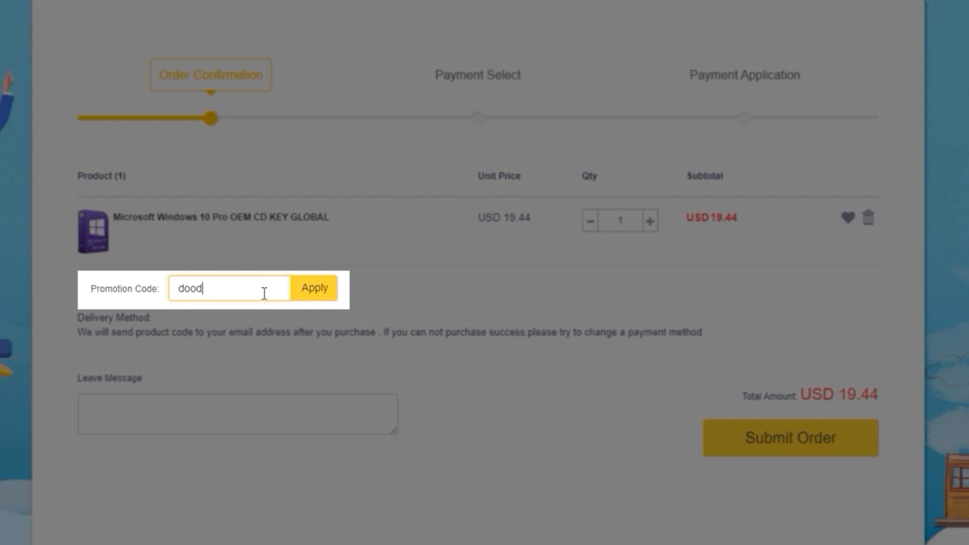
text(20)
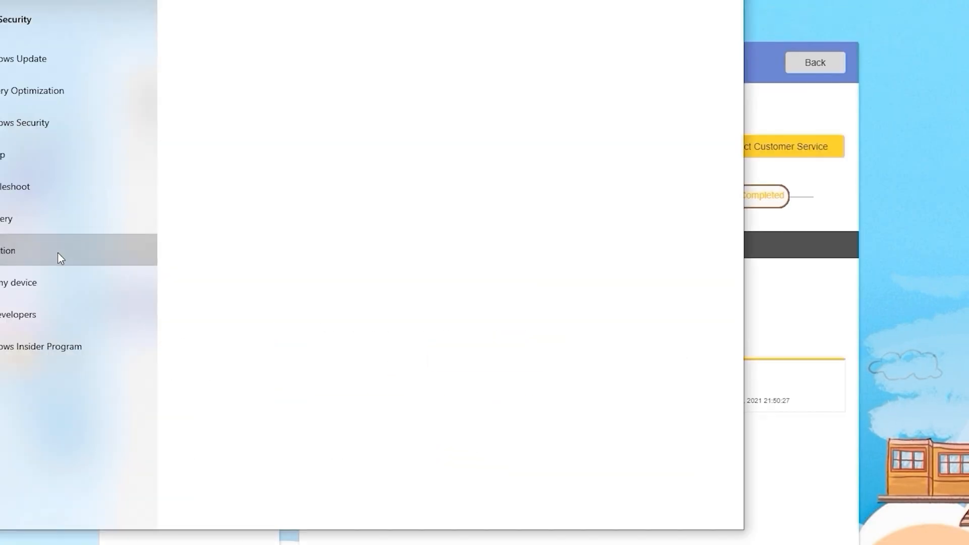
click(38, 250)
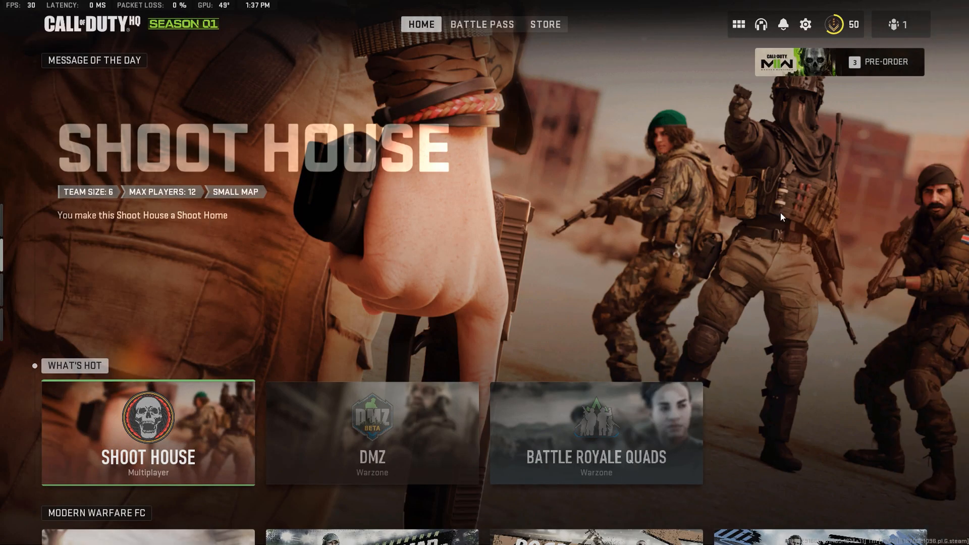
mouse_move(739, 206)
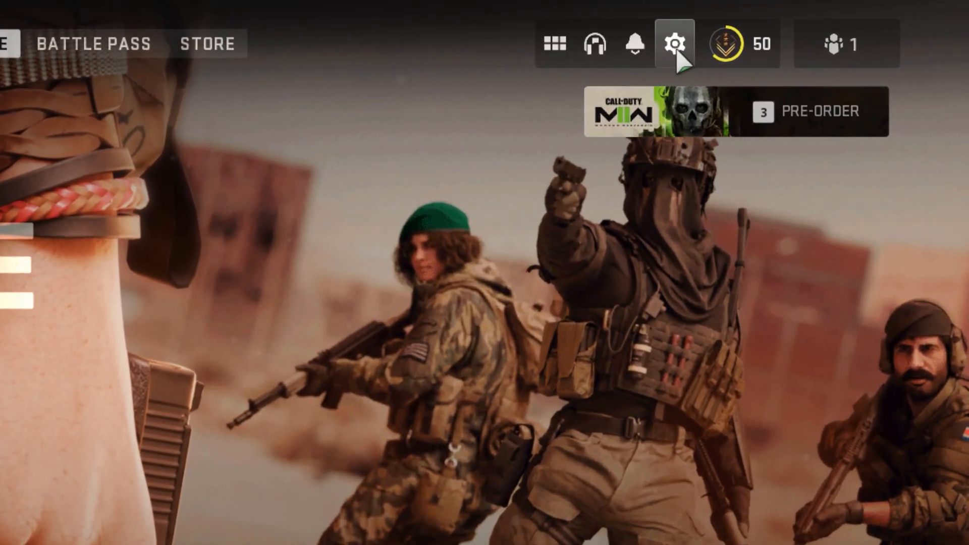
Reach the Interface settings page from the home screen's gear icon.
click(674, 44)
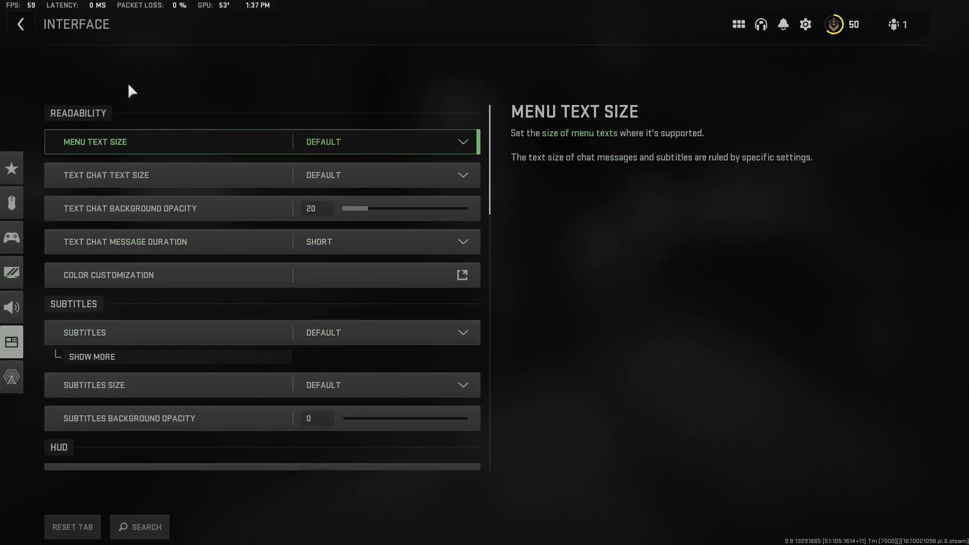
Set Telemetry to Essentials and expand the widget list to confirm FPS Counter is on.
scroll(down, 3)
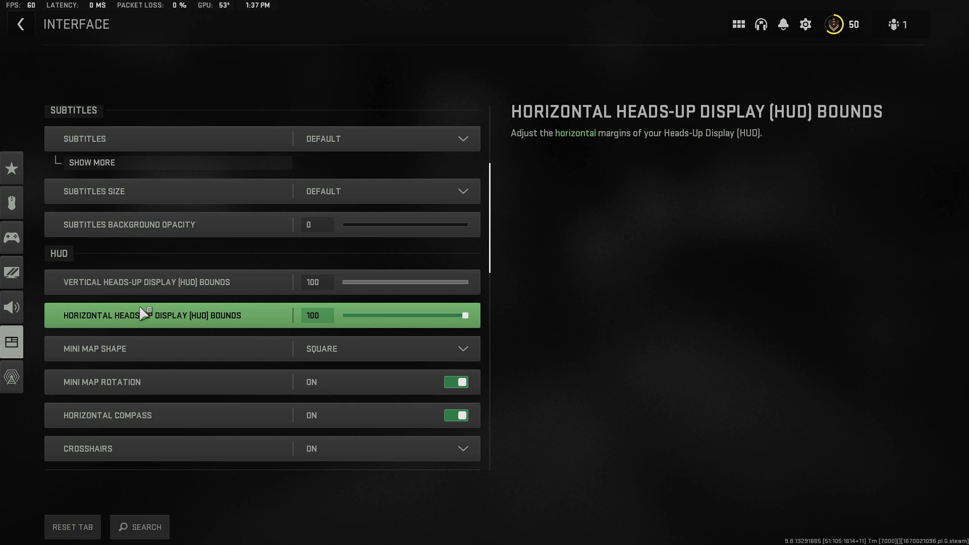
scroll(down, 3)
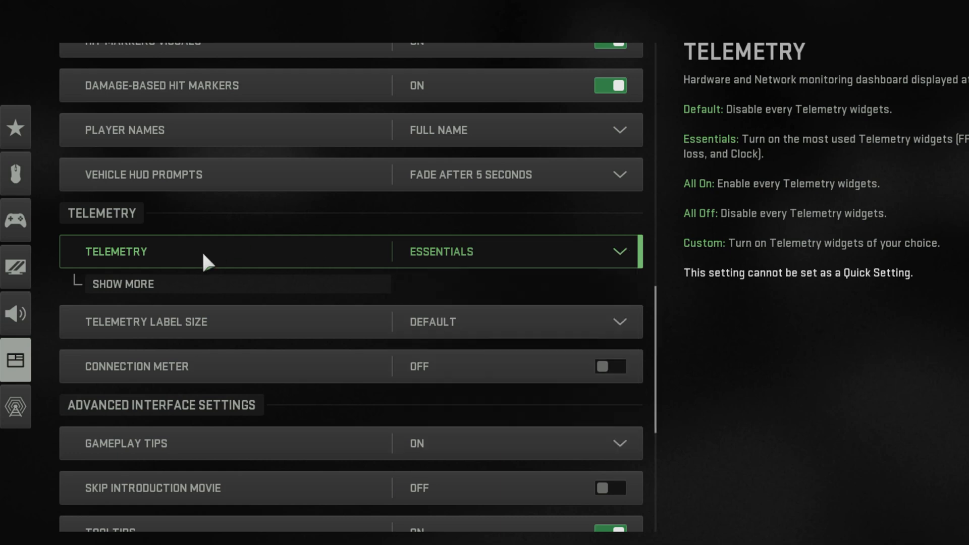
click(123, 284)
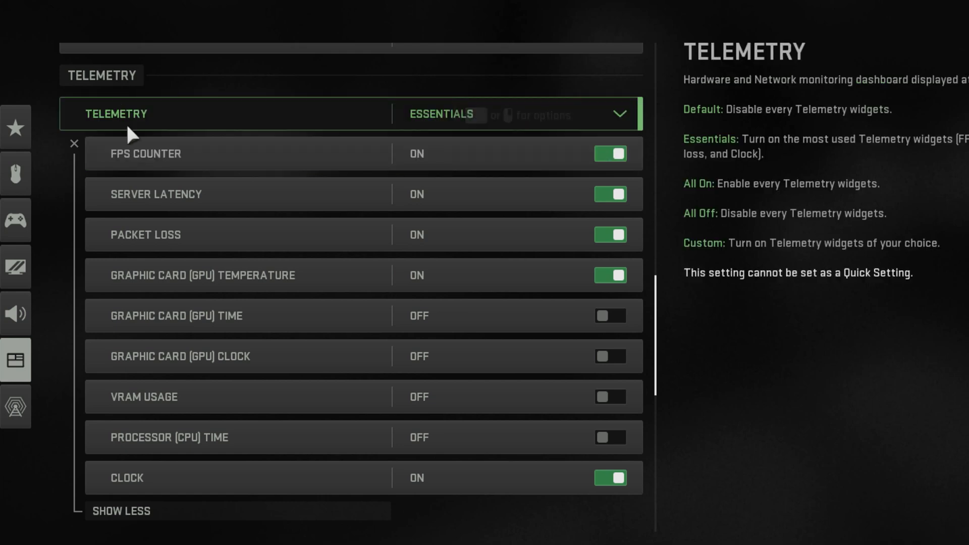
mouse_move(624, 209)
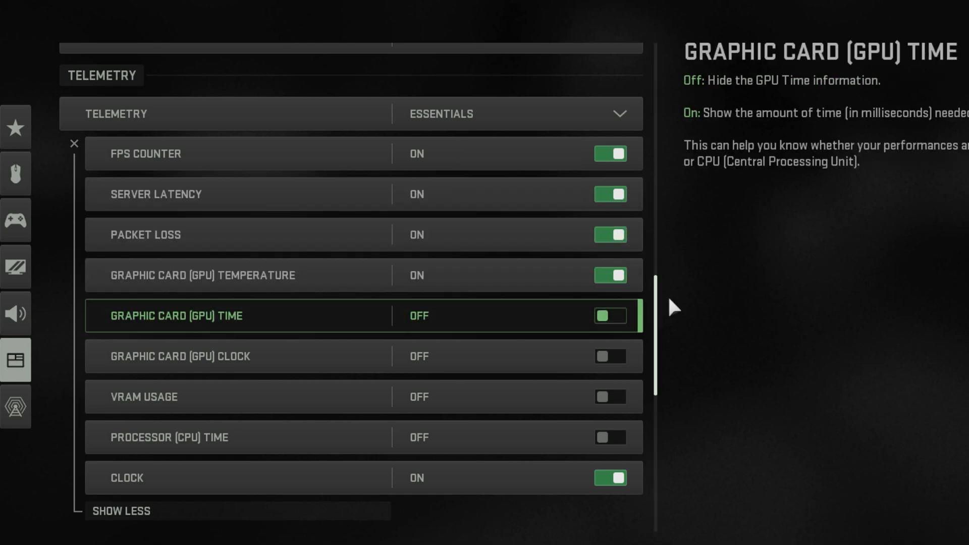
mouse_move(618, 291)
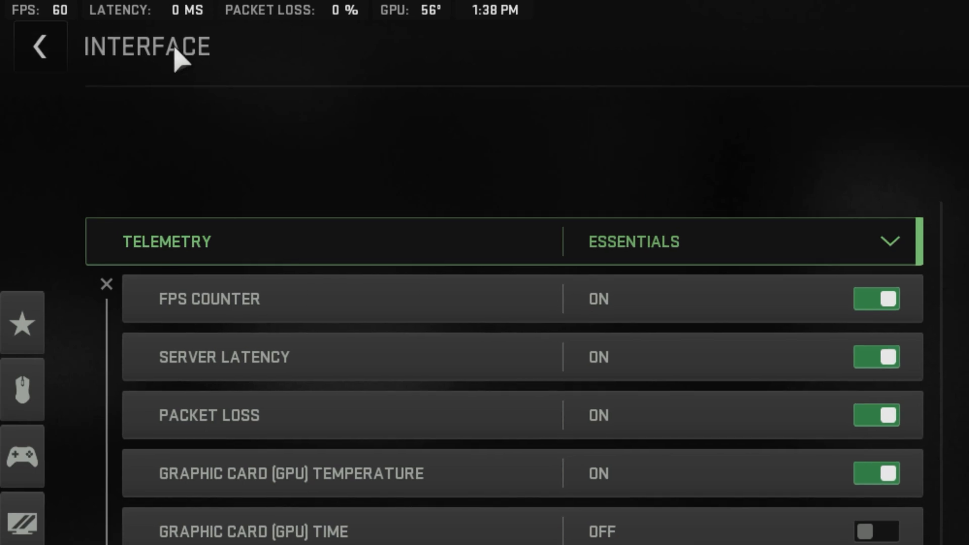
mouse_move(70, 48)
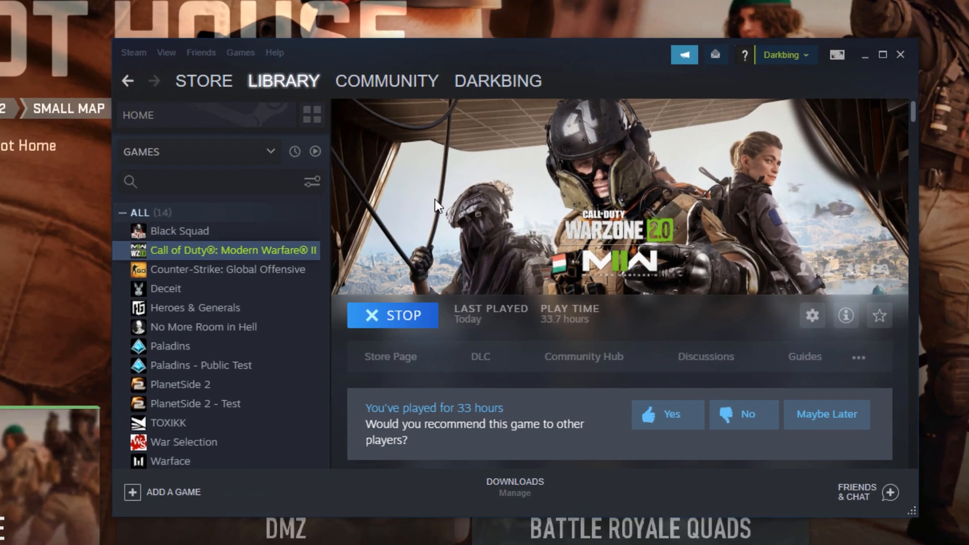
mouse_move(535, 173)
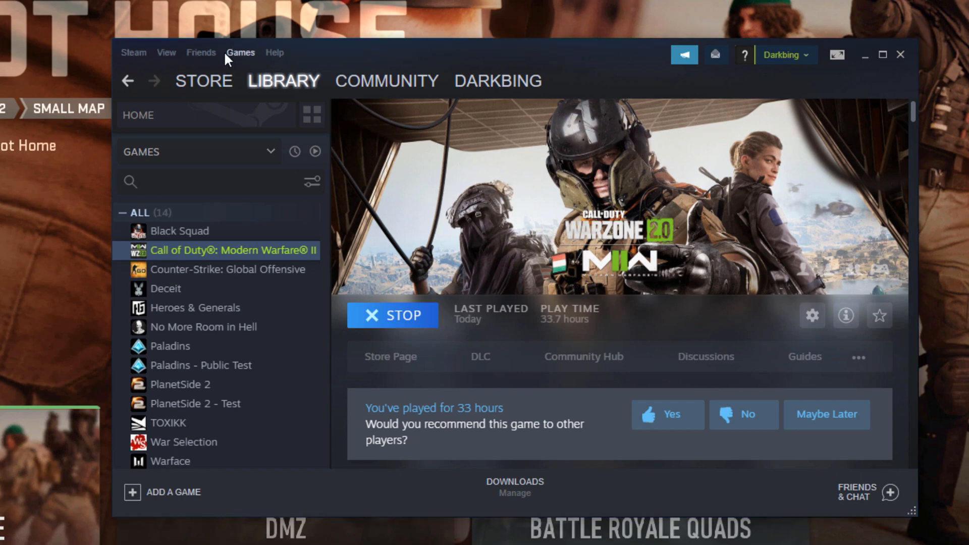
Reach Steam's client settings from the Steam menu on the library page.
click(133, 52)
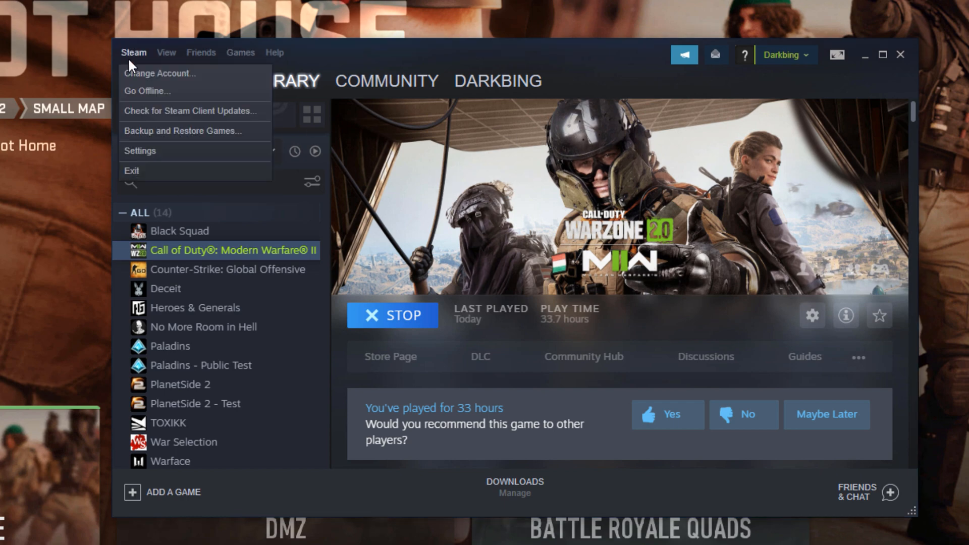
click(139, 151)
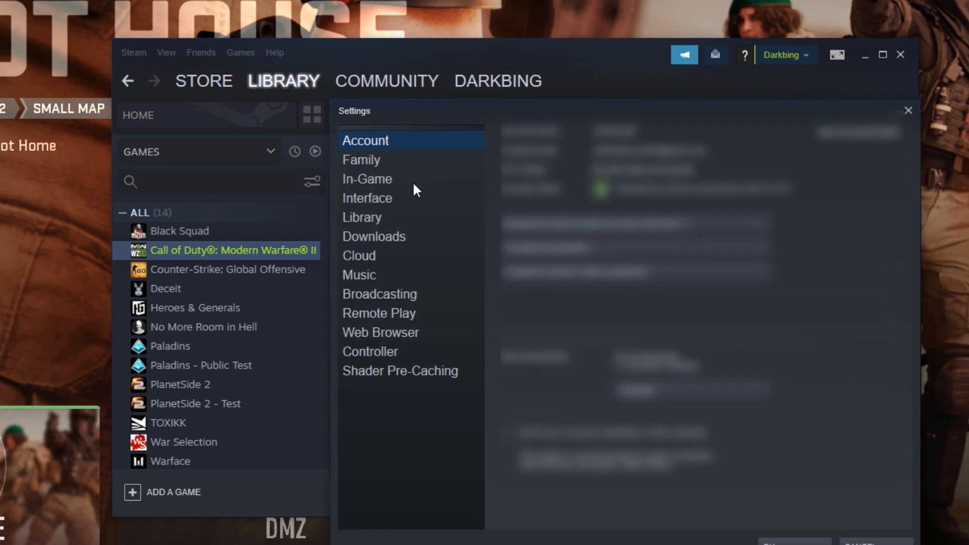
Set Steam's in-game FPS counter to Top-left, confirm, and return to the game.
click(367, 178)
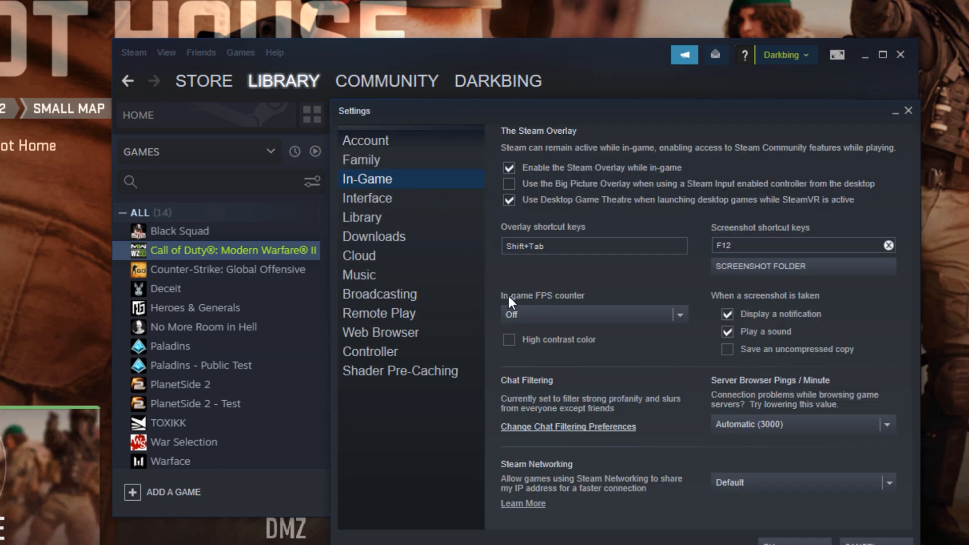
mouse_move(615, 311)
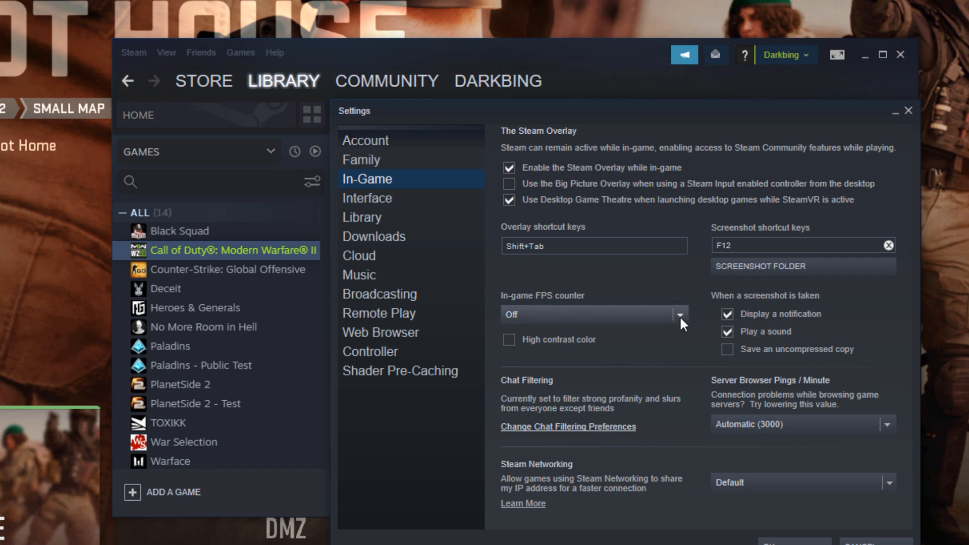
click(679, 315)
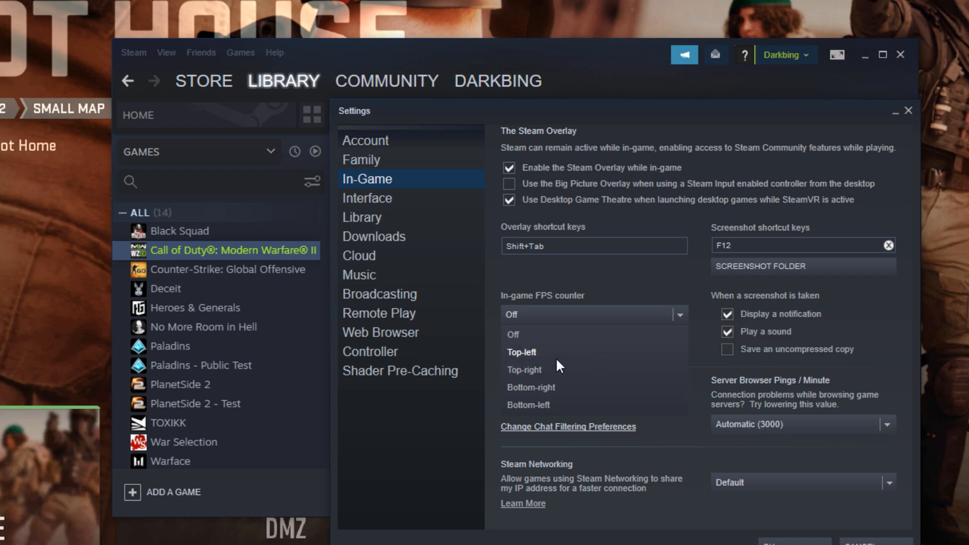
mouse_move(568, 364)
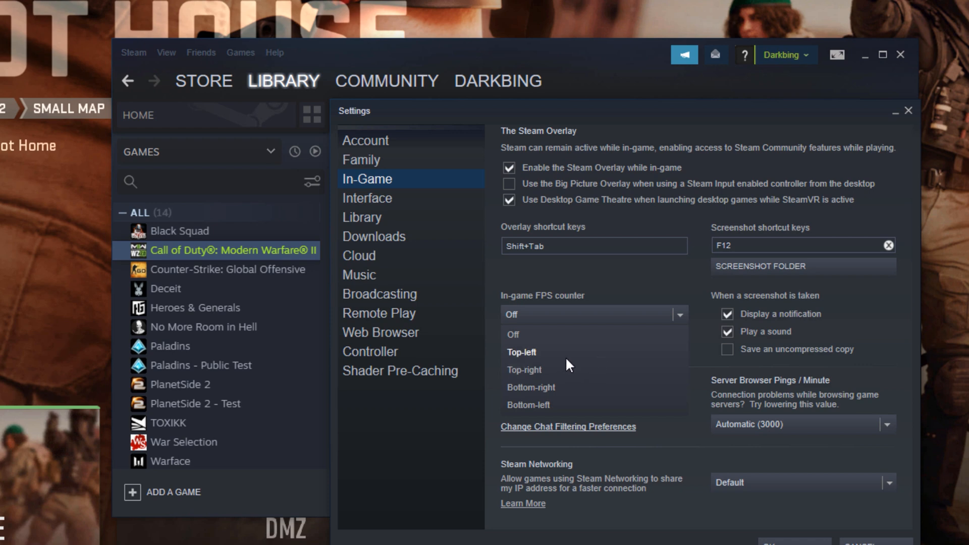
mouse_move(626, 404)
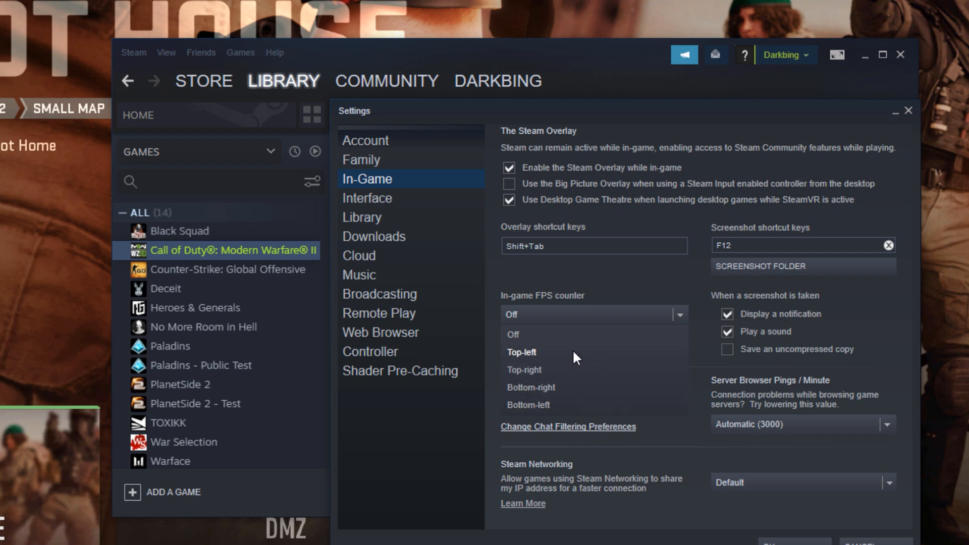
mouse_move(586, 361)
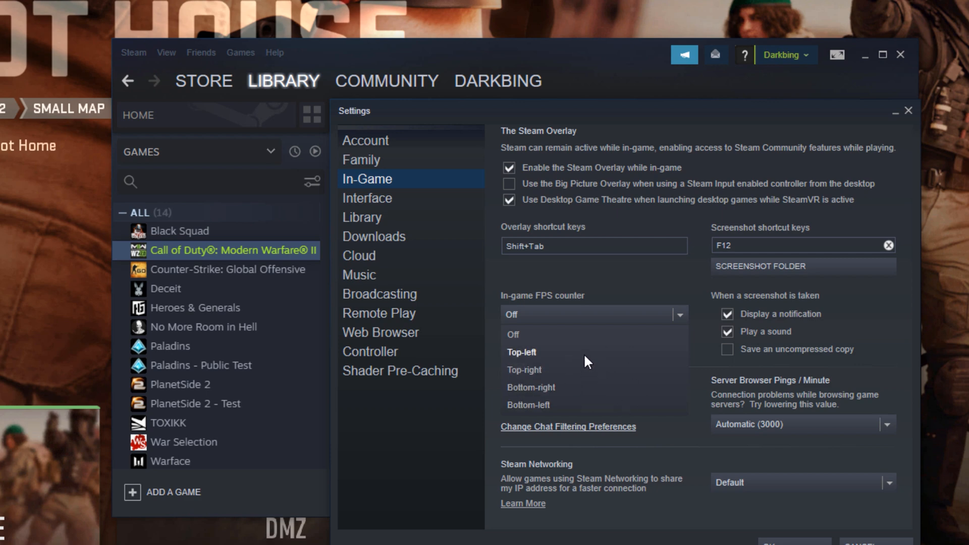
click(521, 352)
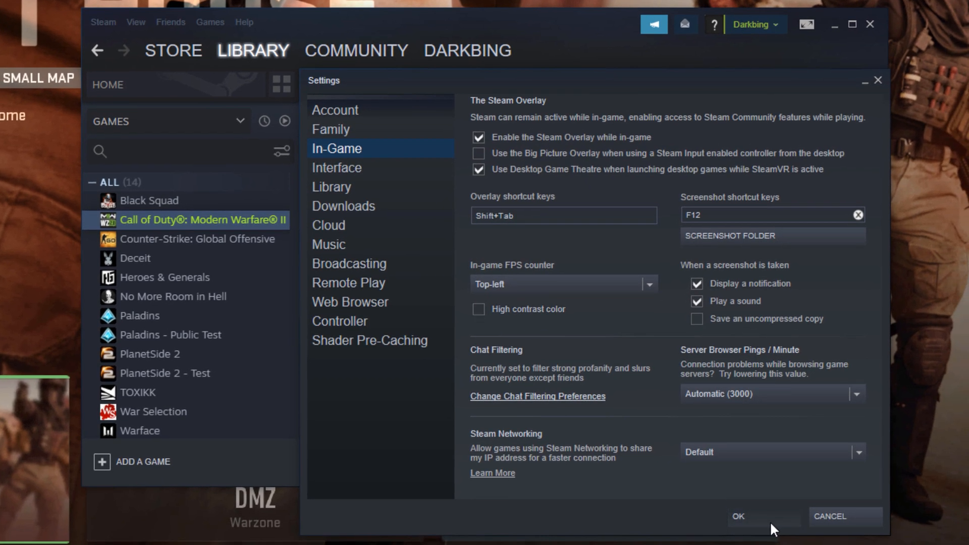
click(737, 515)
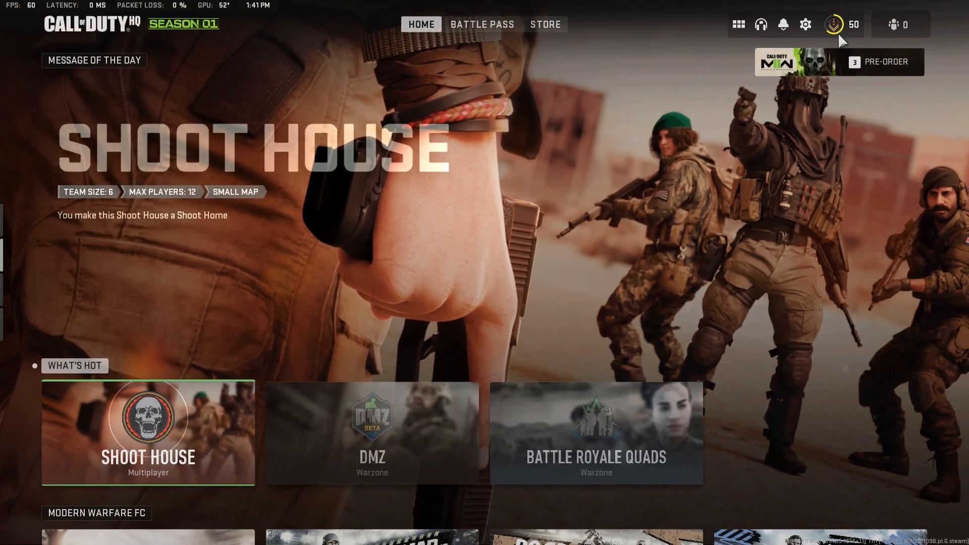